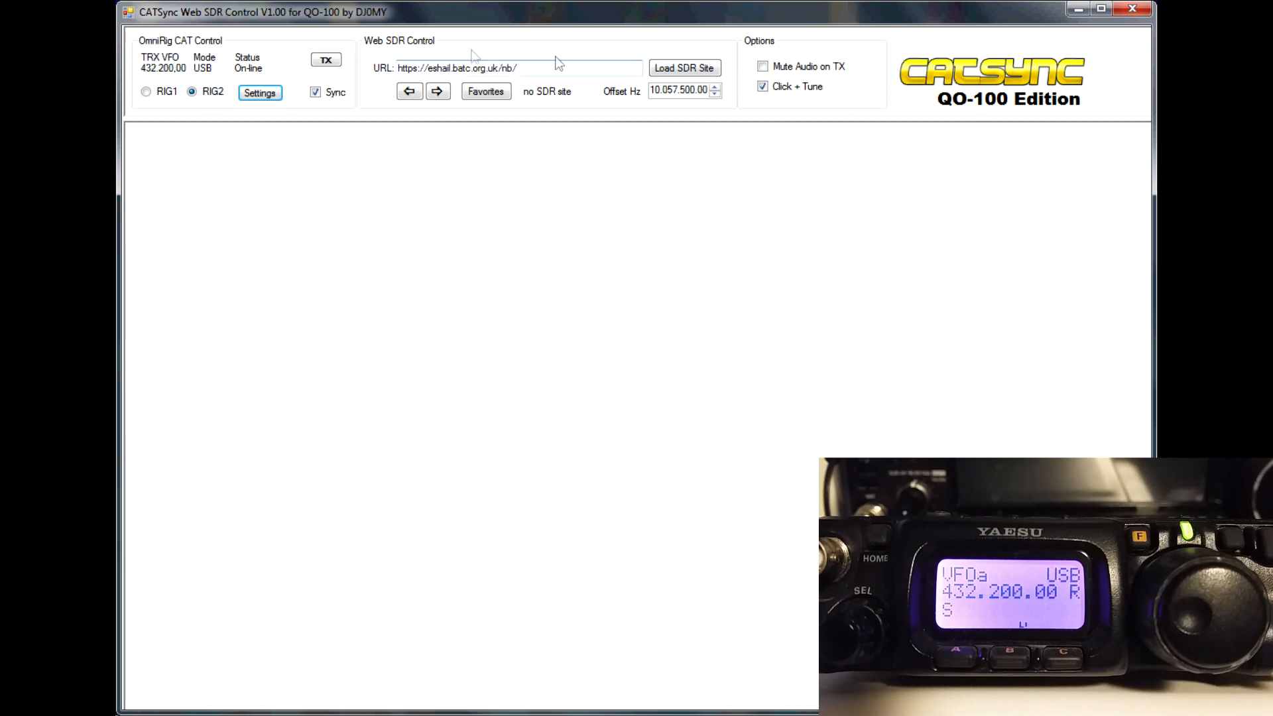
mouse_move(159, 55)
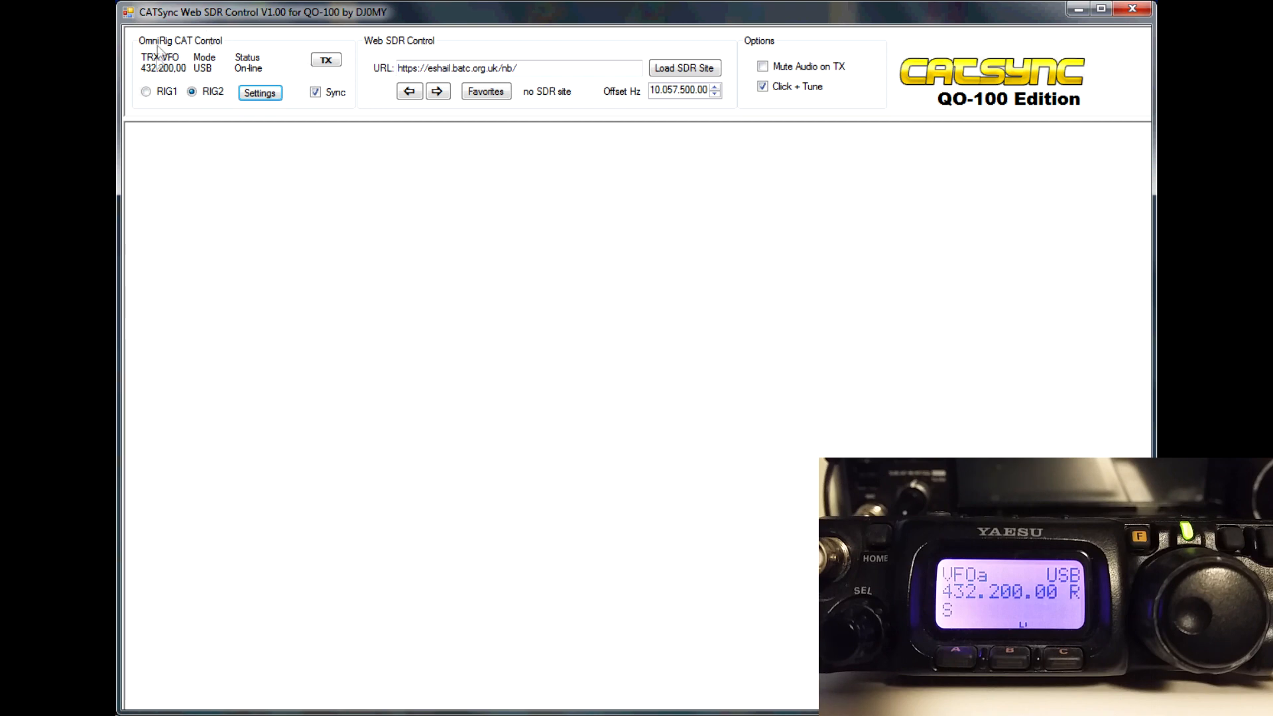
mouse_move(308, 116)
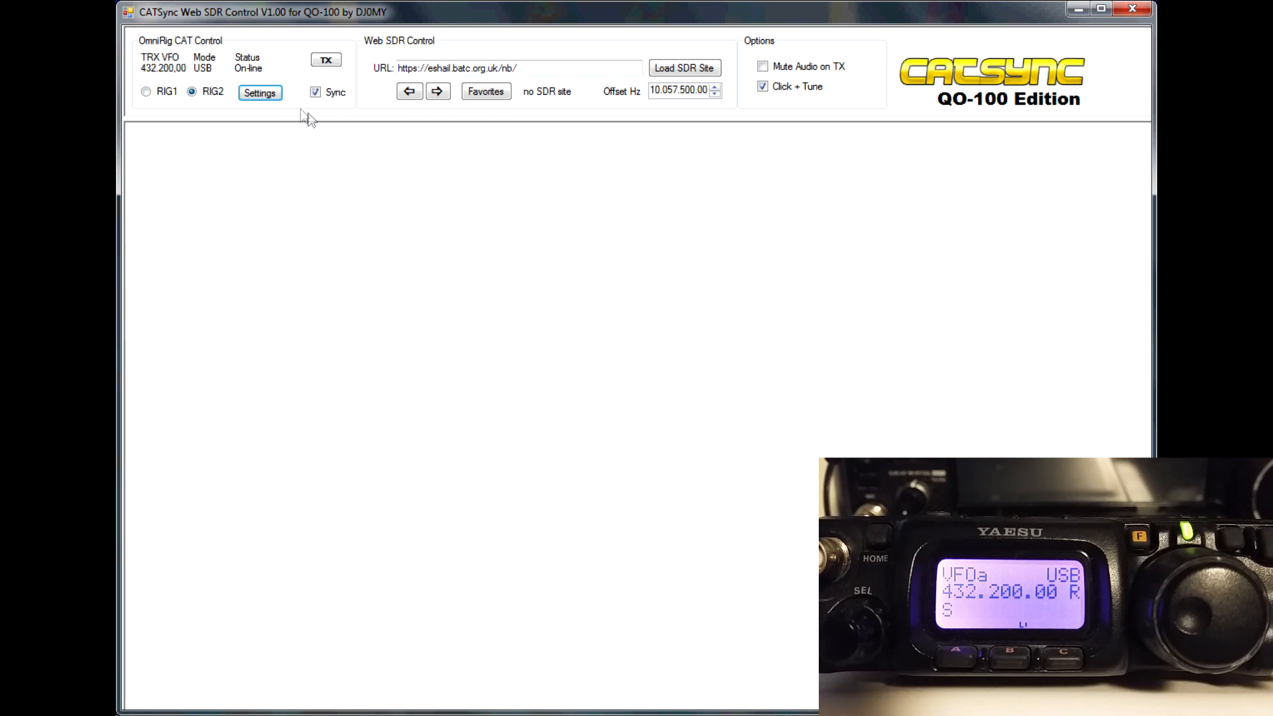
Step: View the RIG 2 settings: FT-817 on COM 17 at 38400 baud
click(259, 92)
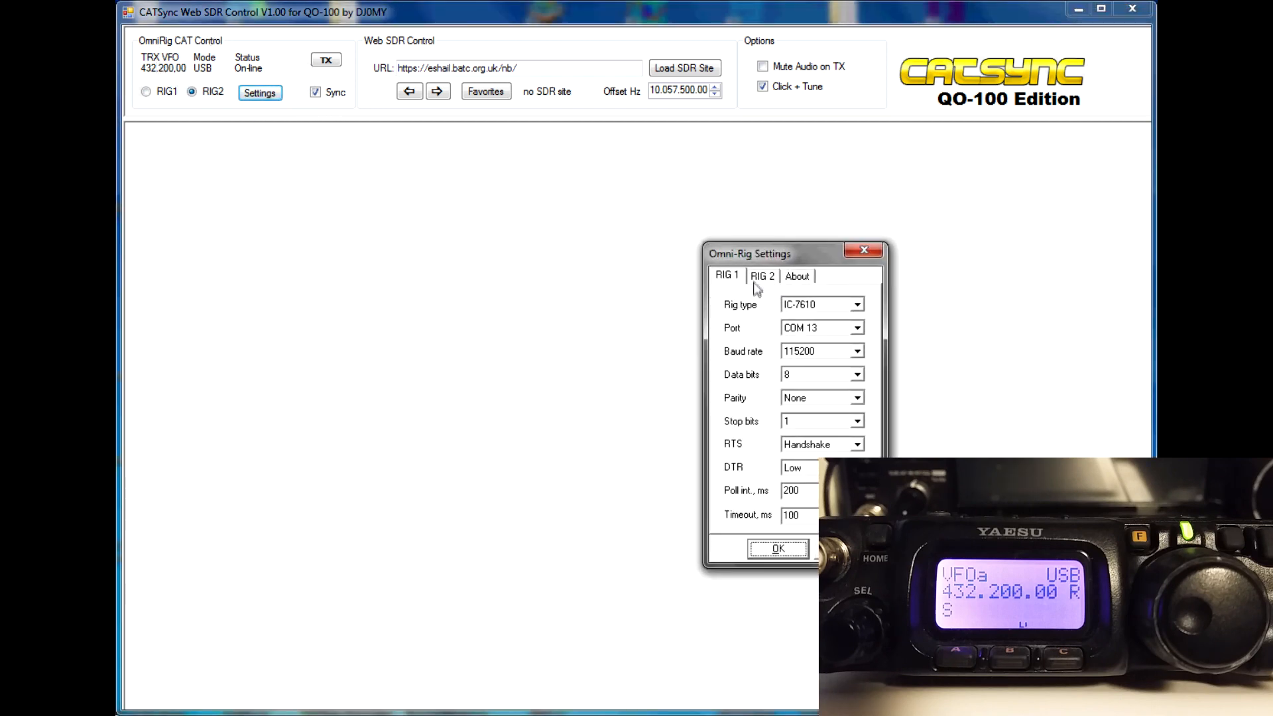
click(761, 276)
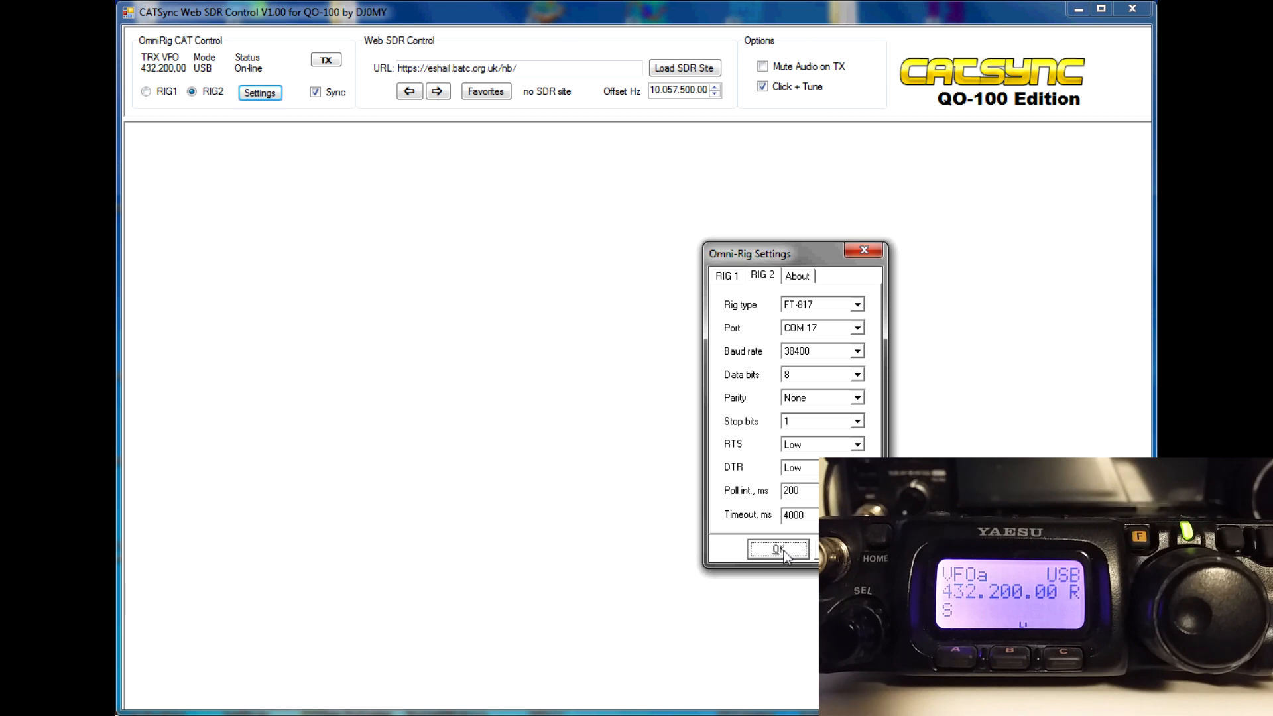
Step: Close Omni-Rig Settings with OK, keeping RIG2 selected on the main window
click(777, 549)
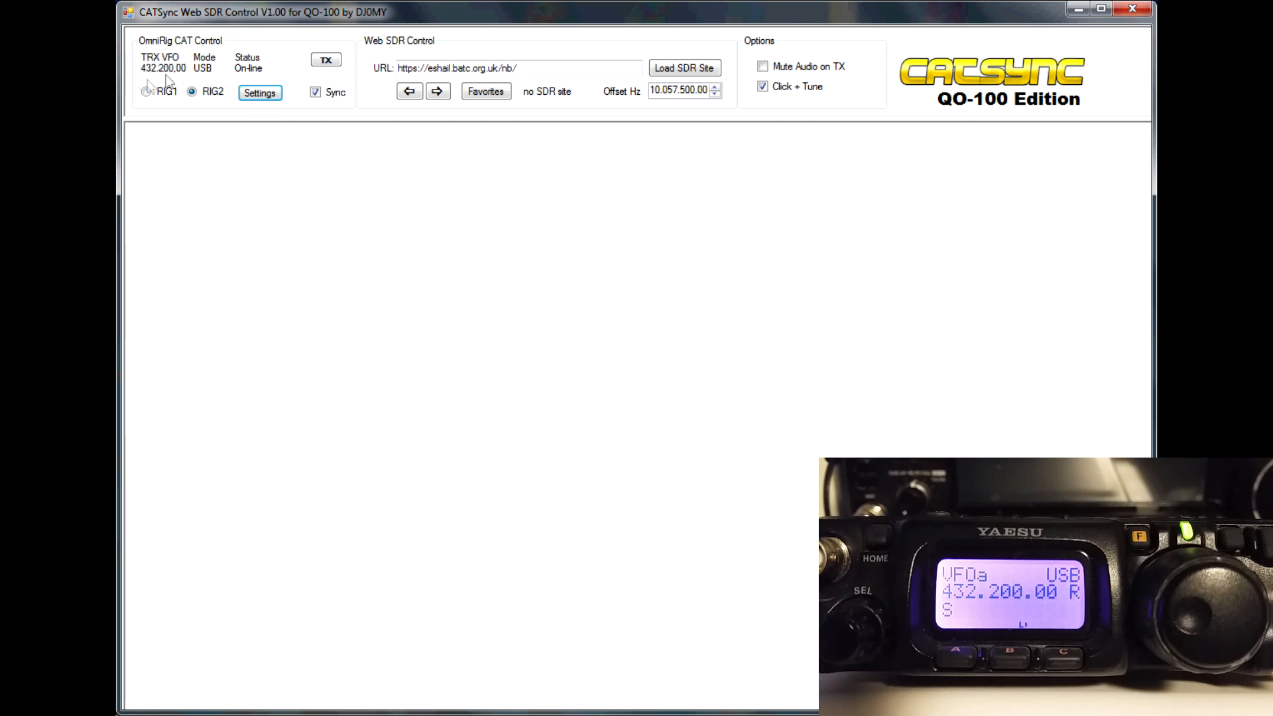
click(192, 91)
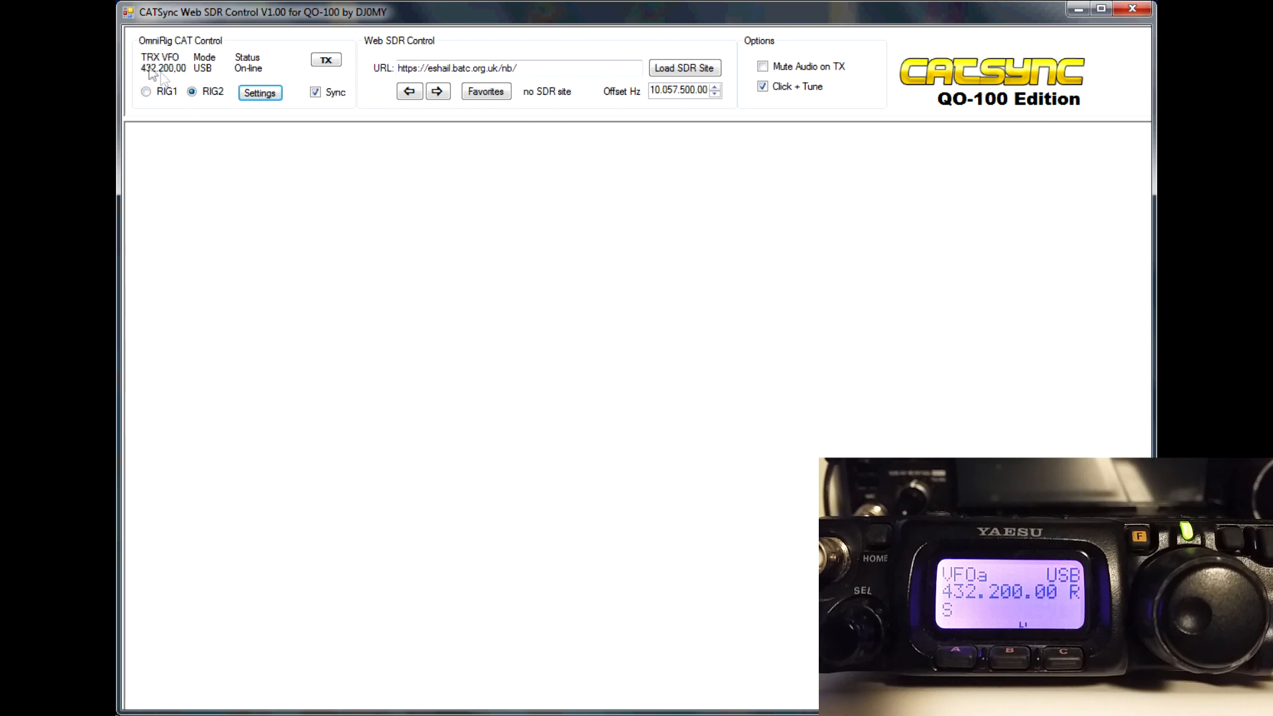
mouse_move(159, 152)
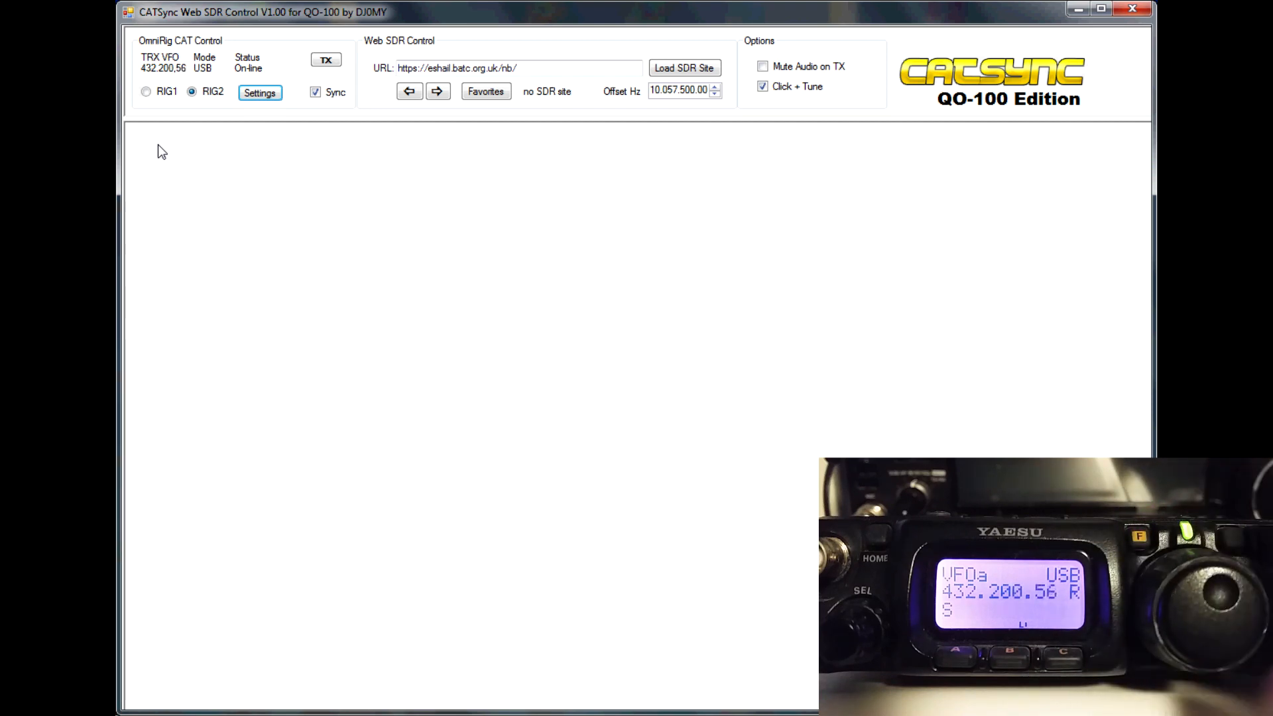
mouse_move(361, 97)
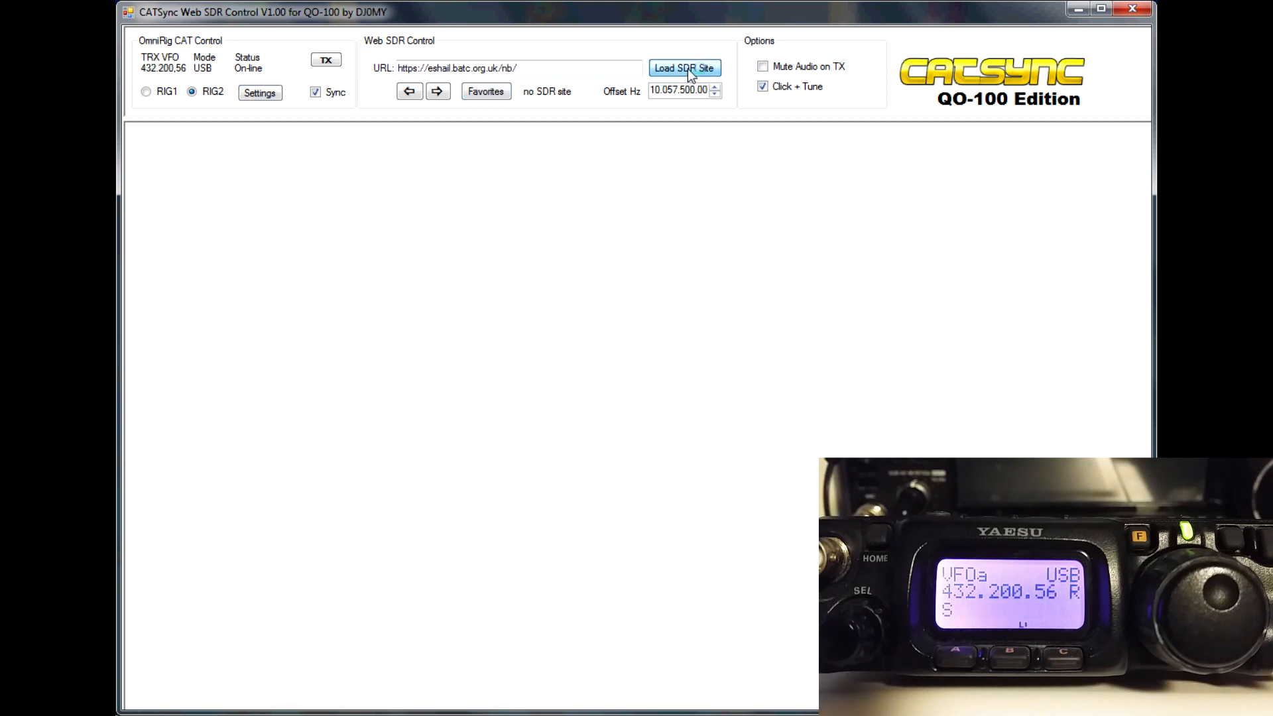
Step: Load the BATC narrowband WebSDR site into CATSync
click(683, 67)
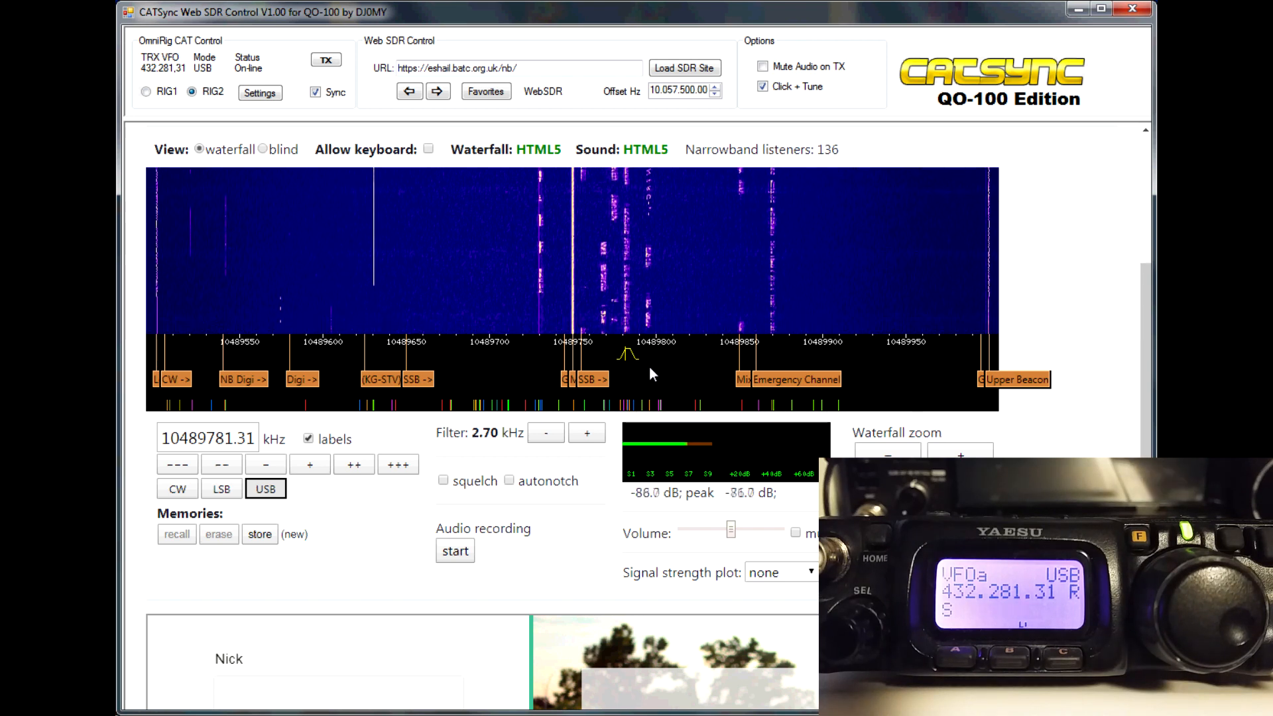
mouse_move(1201, 569)
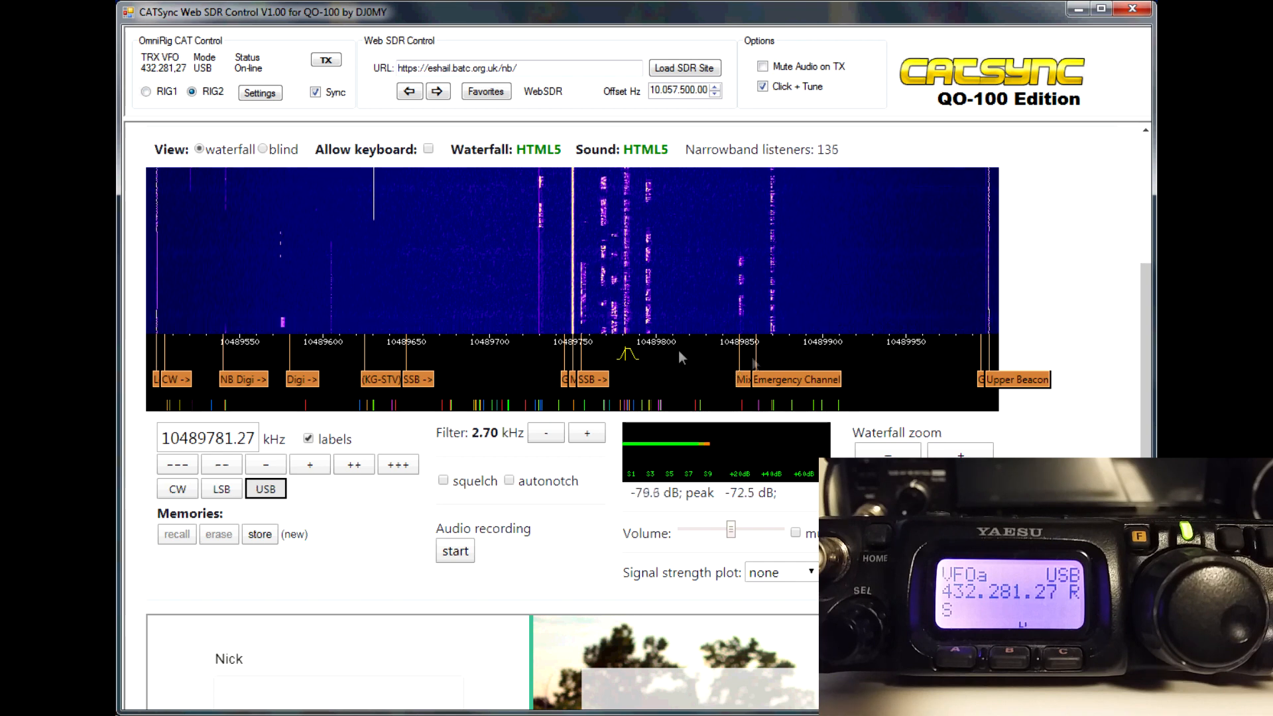
Step: Zoom the waterfall and click-tune signals near 10489781, 10489767 and 10489794 kHz
click(650, 355)
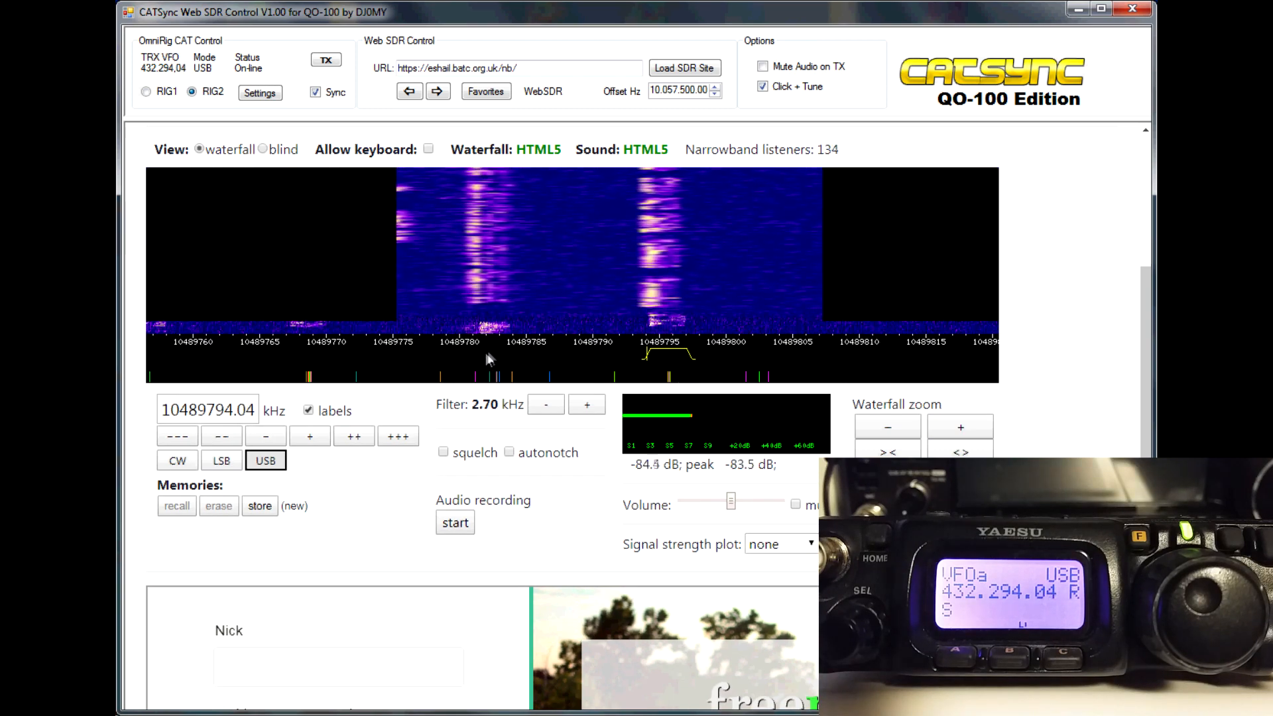
click(493, 358)
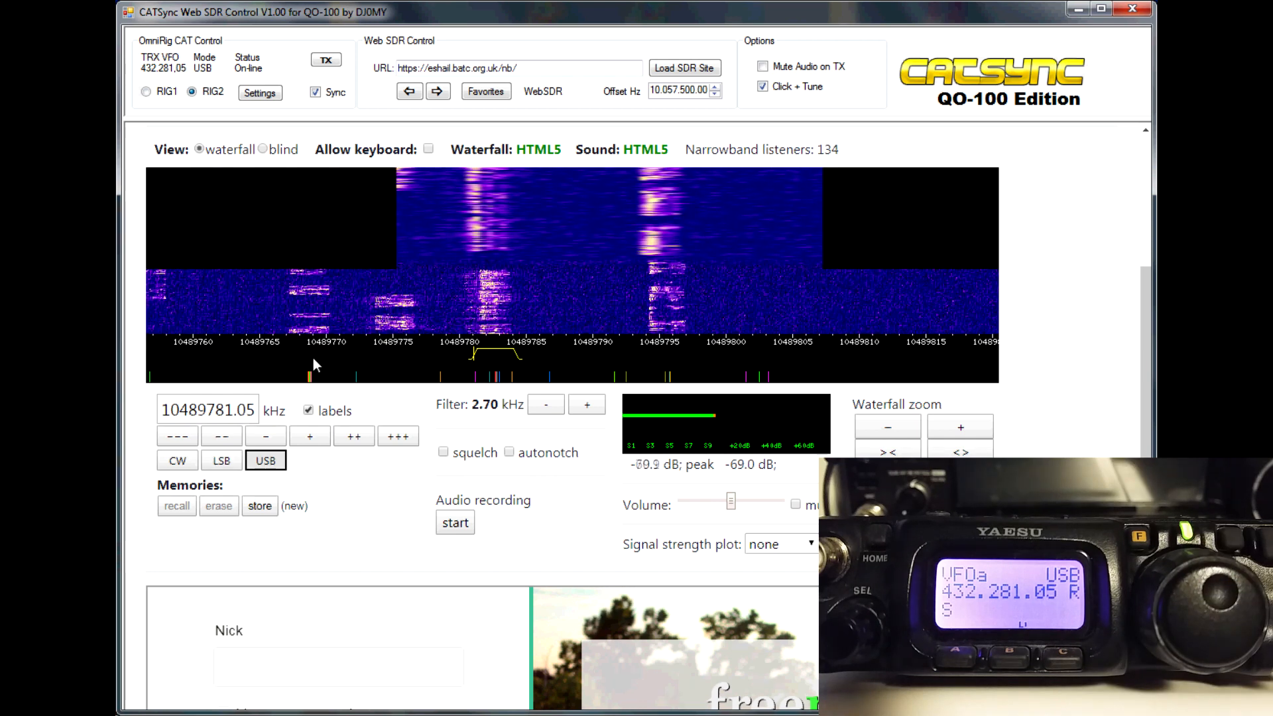
click(311, 357)
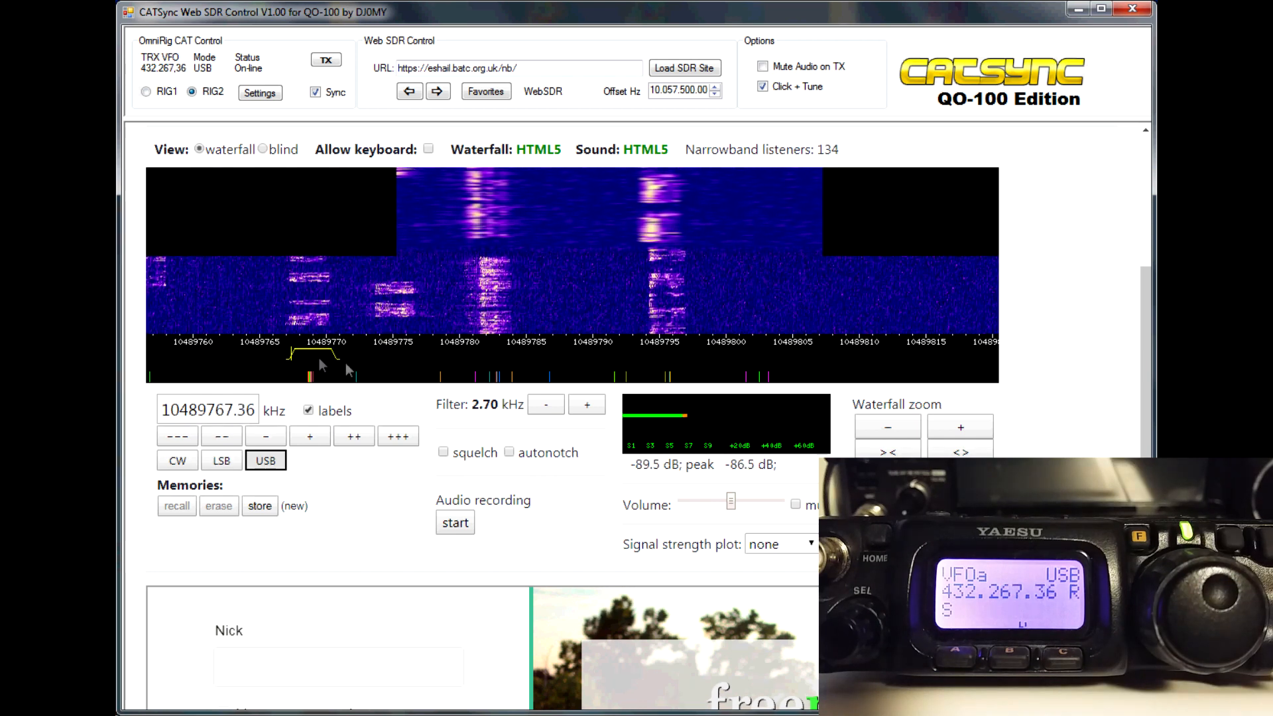
click(392, 365)
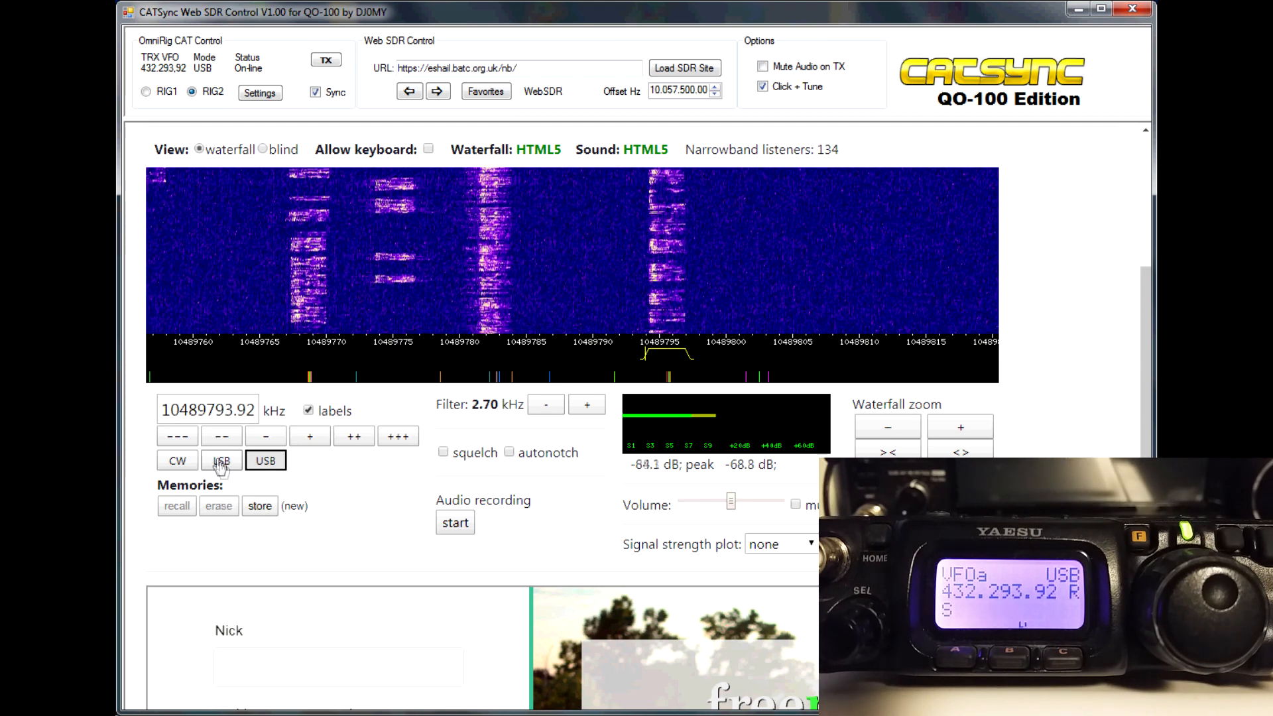
Step: Toggle the WebSDR mode CW, USB, CW, USB, ending in USB
click(177, 460)
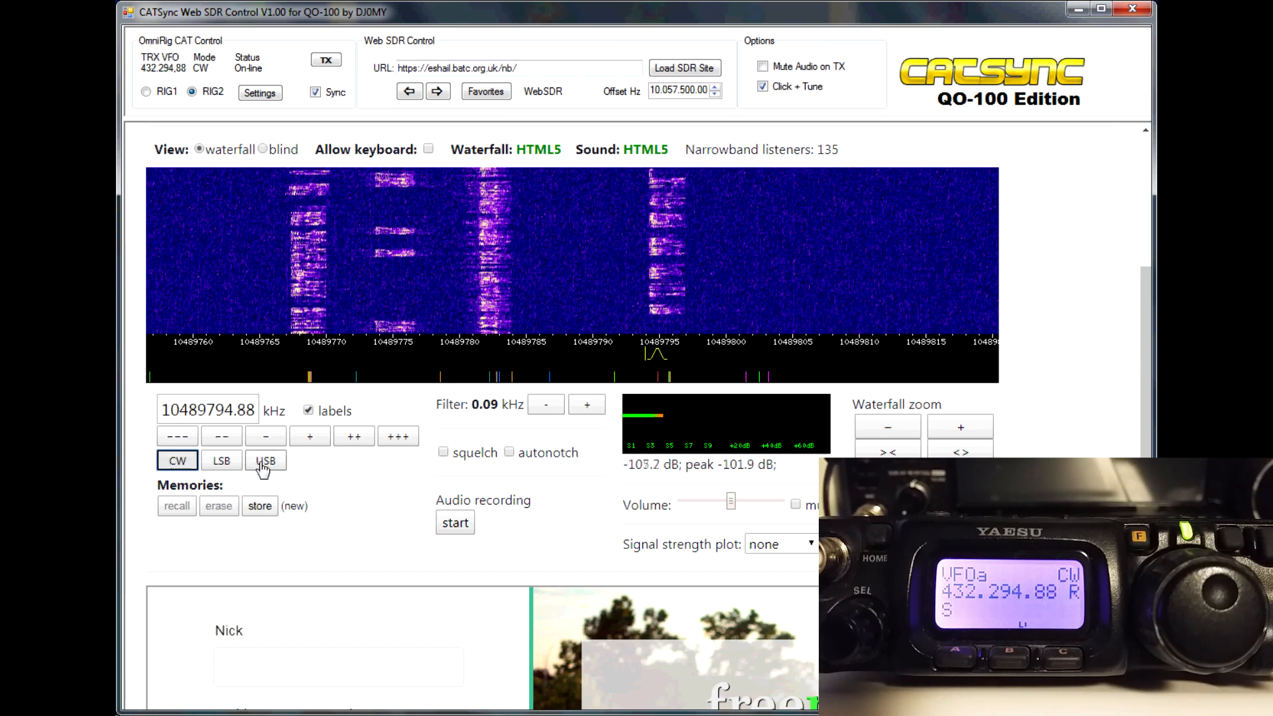
click(265, 460)
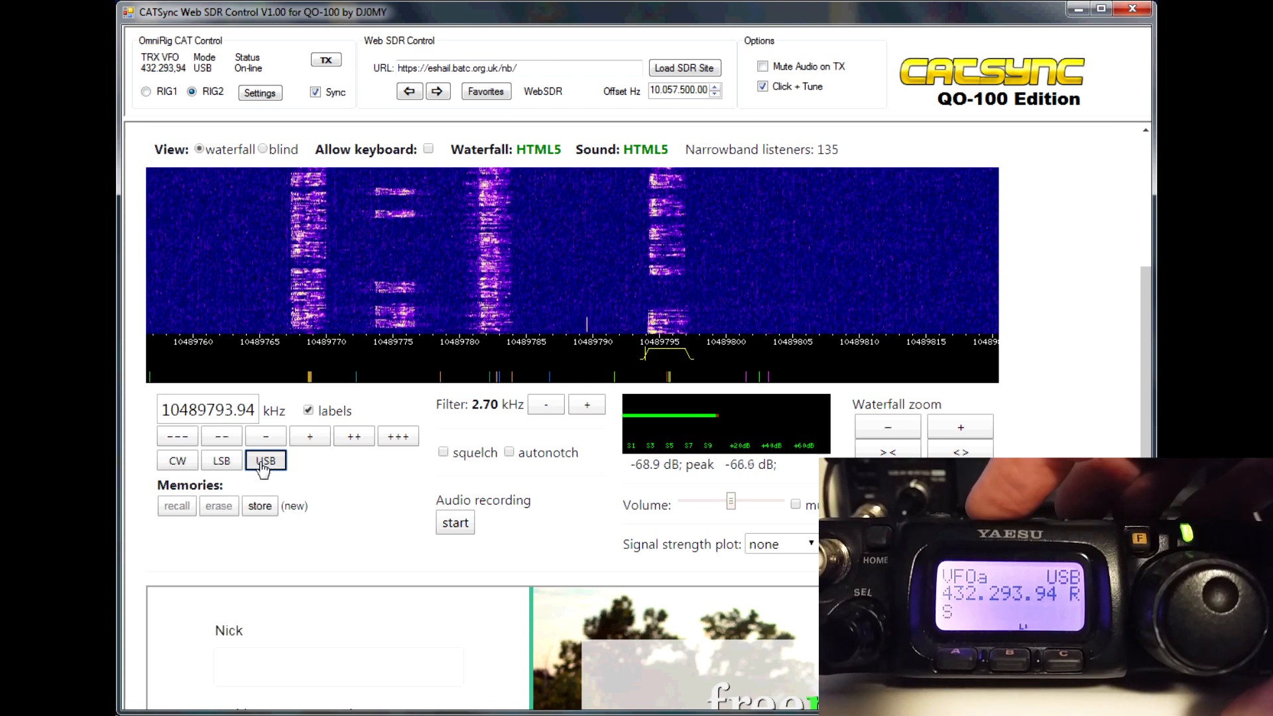
click(177, 460)
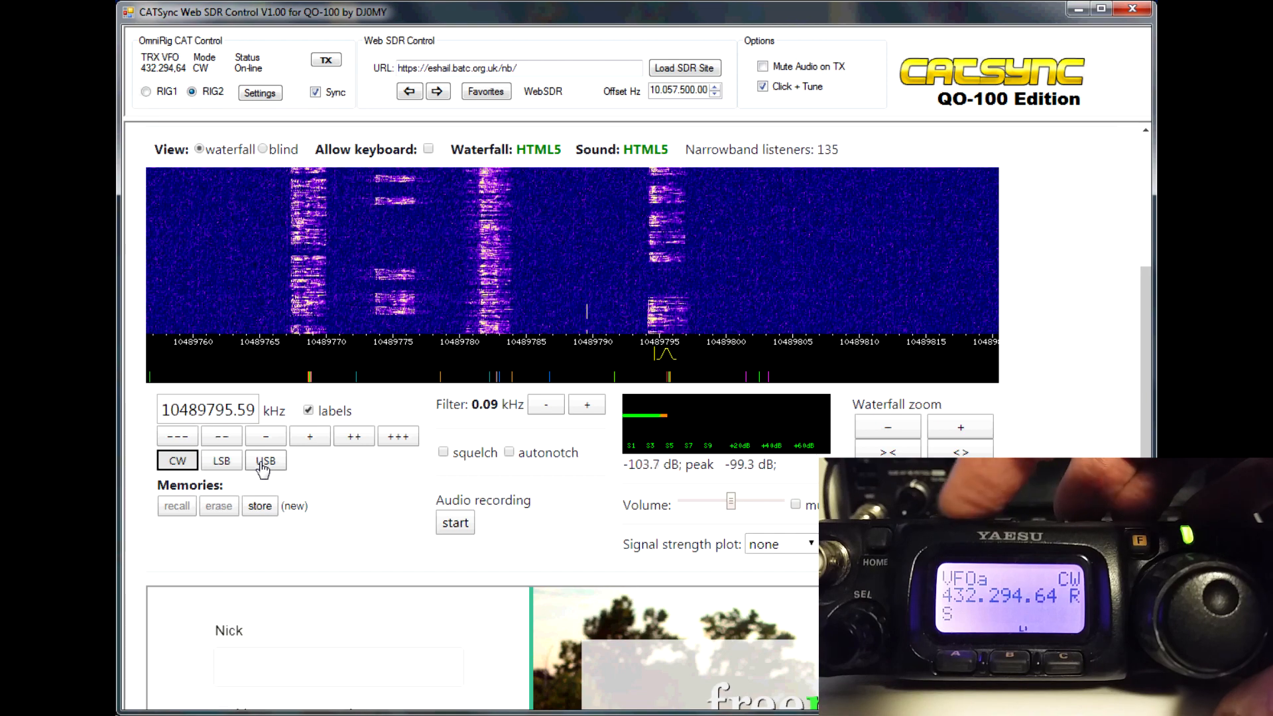
click(265, 460)
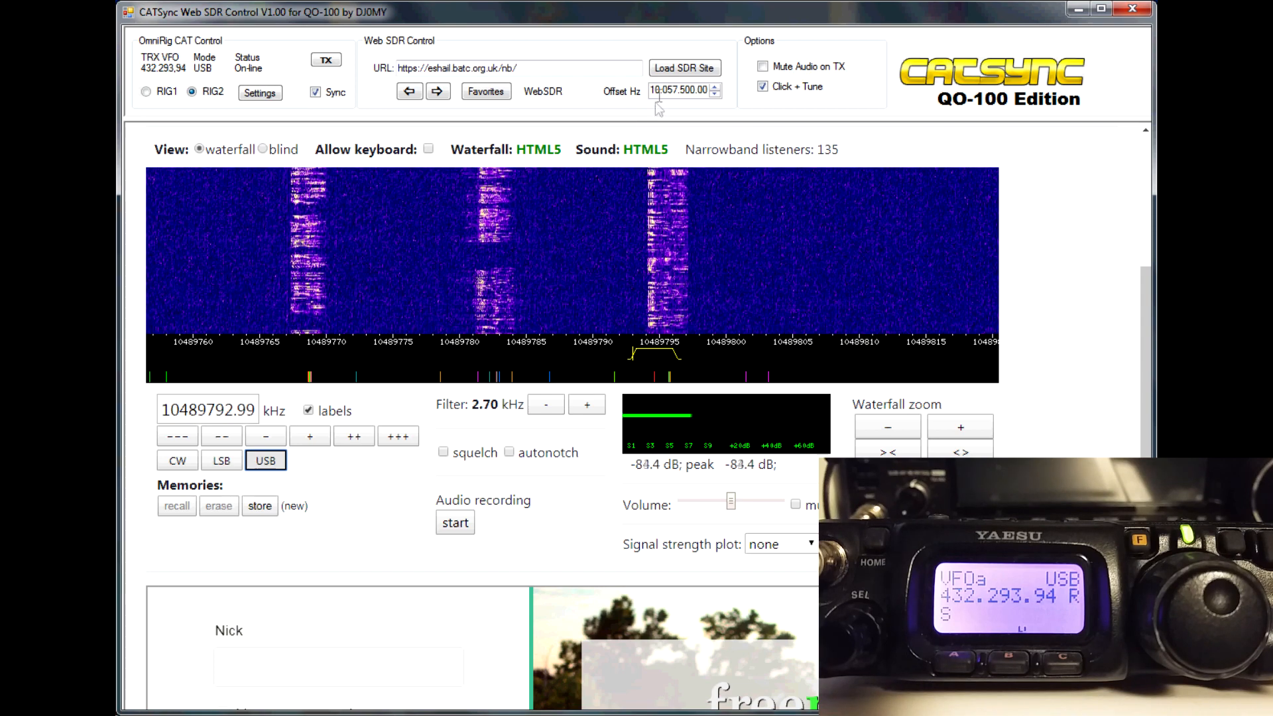
mouse_move(683, 90)
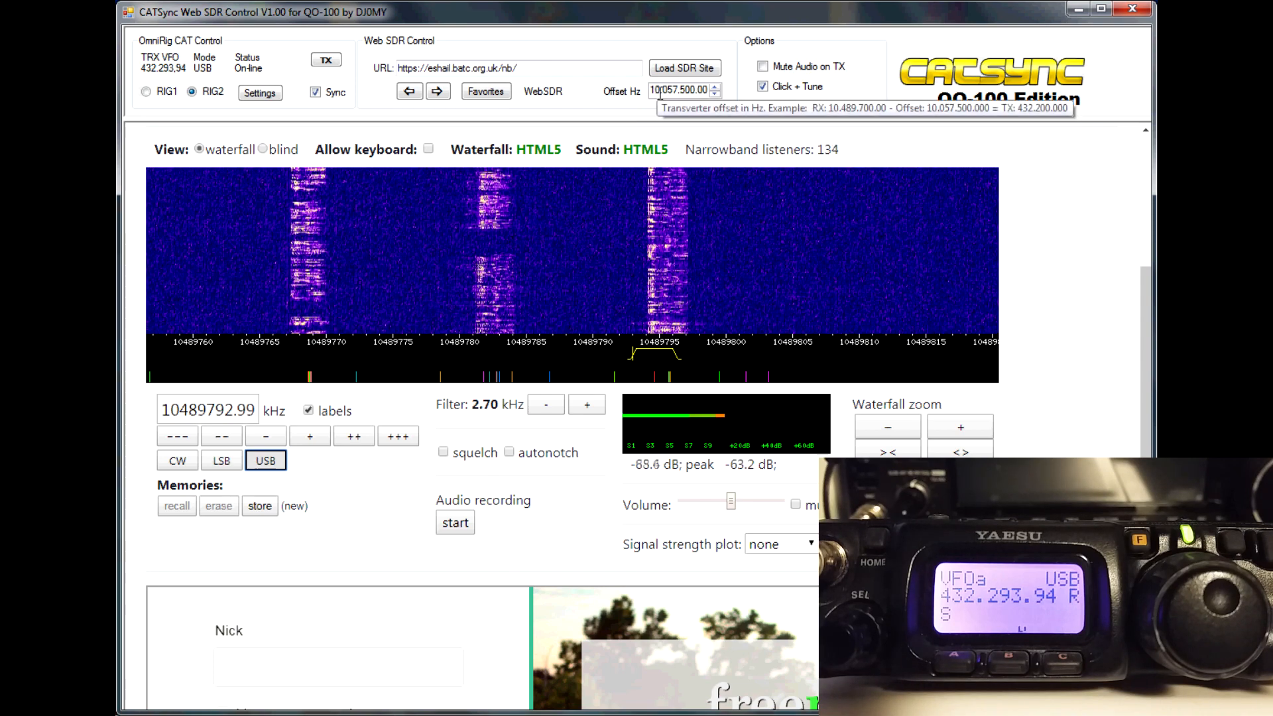